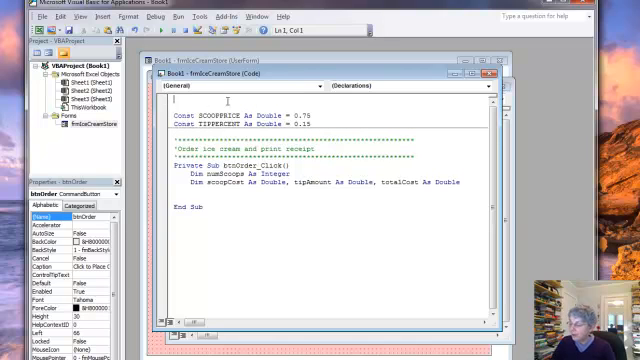
- Add Option Explicit as the first line of the UserForm code module
{"action": "type", "text": "Optio"}
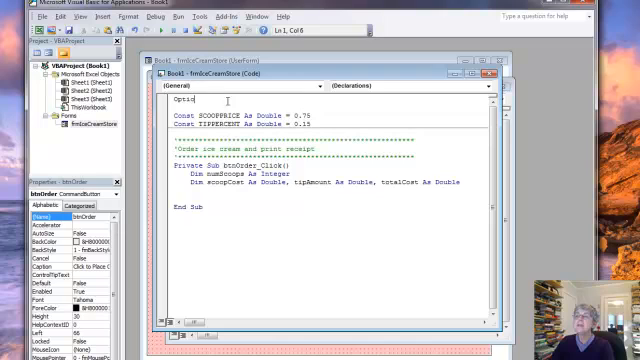
{"action": "type", "text": "Explicit"}
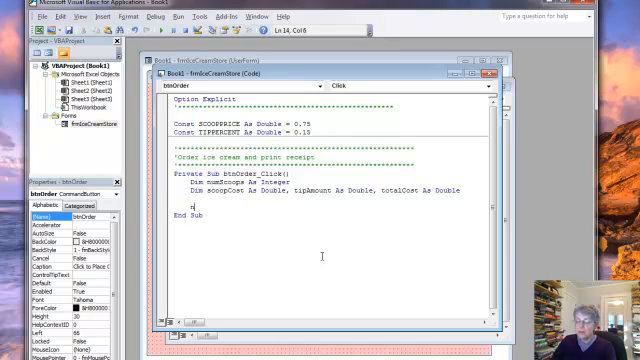
- Write numScoops = CInt(txtScoops.Text) in btnOrder_Click after checking the textbox name
{"action": "type", "text": "numScoops"}
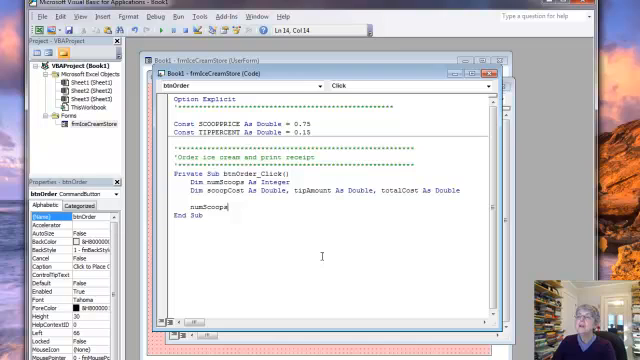
{"action": "type", "text": "="}
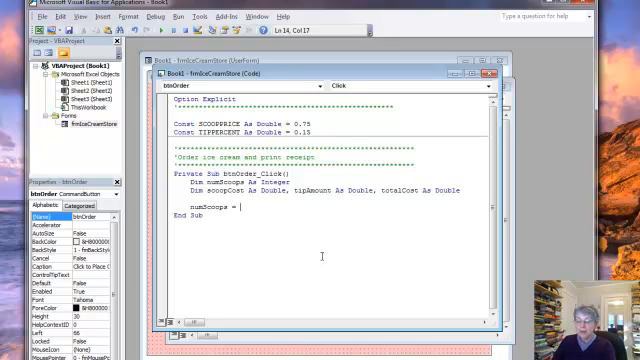
{"action": "type", "text": "txt"}
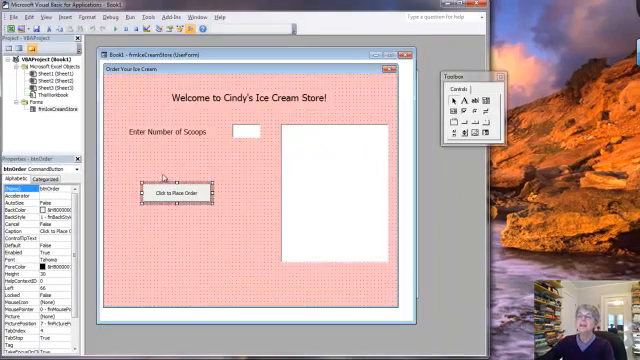
{"action": "left_click", "coordinate": [244, 132]}
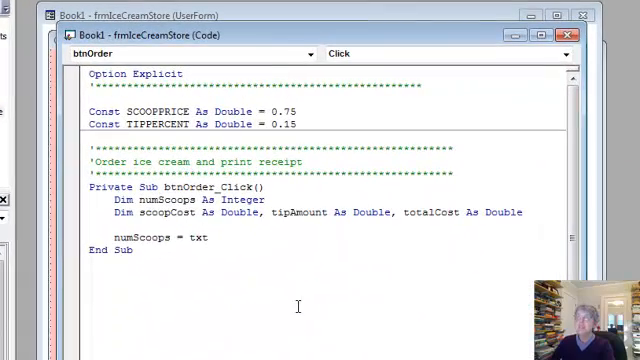
{"action": "type", "text": "So"}
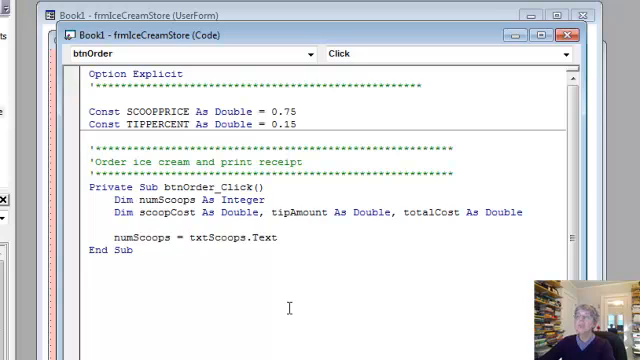
{"action": "type", "text": "CInt("}
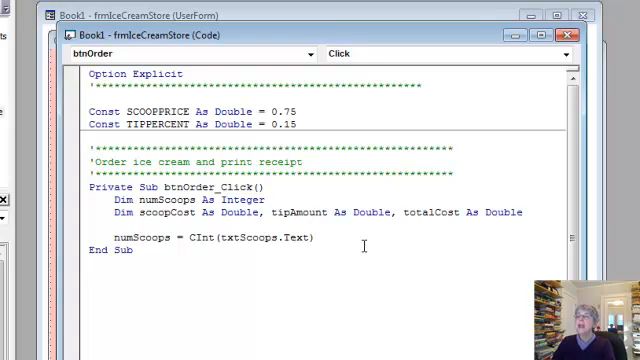
{"action": "type", "text": "scoopCost ="}
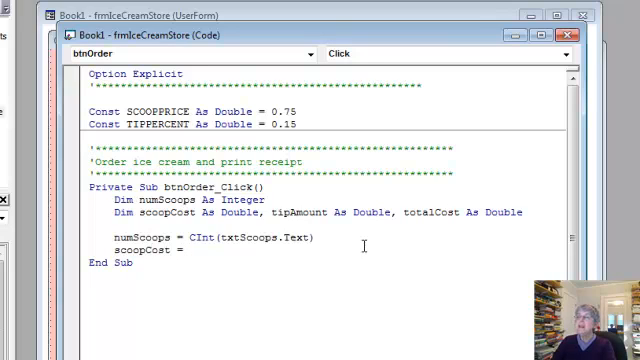
- Compute scoopCost = numScoops * SCOOPPRICE
{"action": "type", "text": "numSc"}
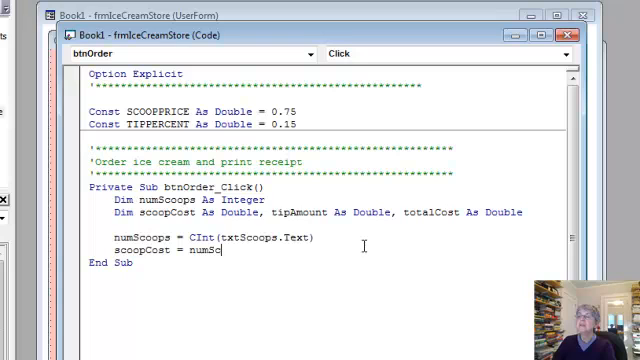
{"action": "type", "text": "oops"}
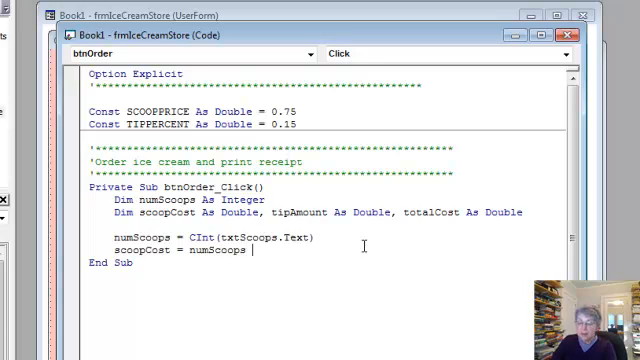
{"action": "type", "text": "*"}
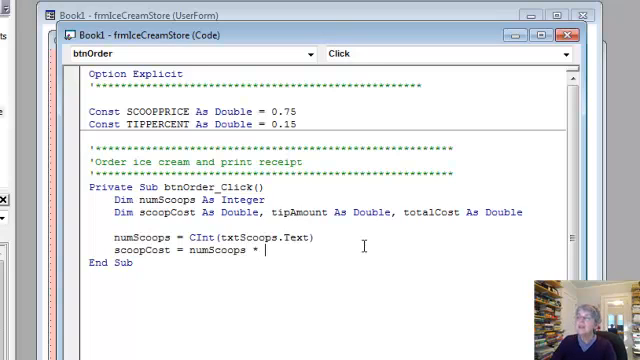
{"action": "type", "text": "S"}
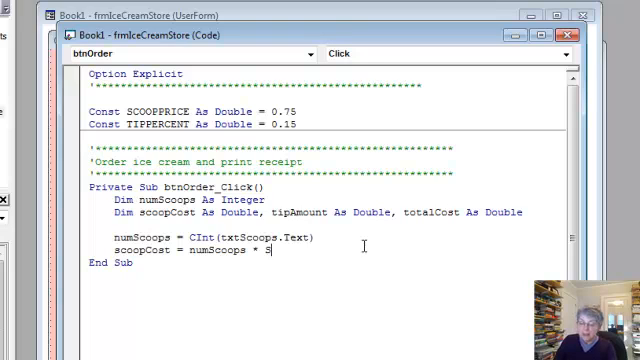
{"action": "type", "text": "COOPP"}
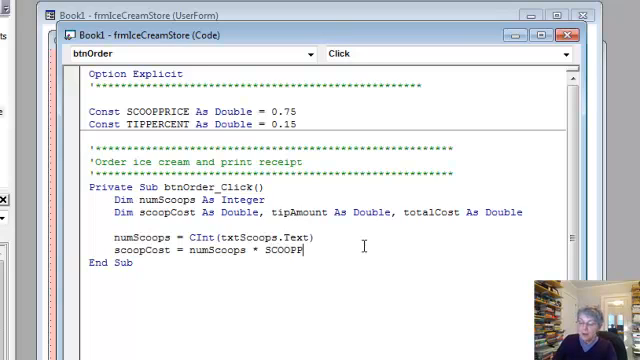
{"action": "type", "text": "RICE"}
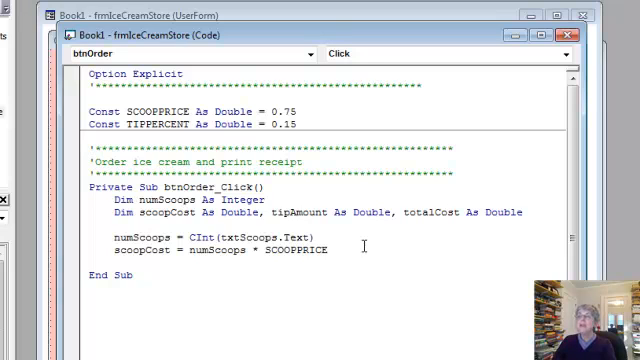
- Compute tipAmount = scoopCost * TIPPERCENT
{"action": "type", "text": "tipAmount"}
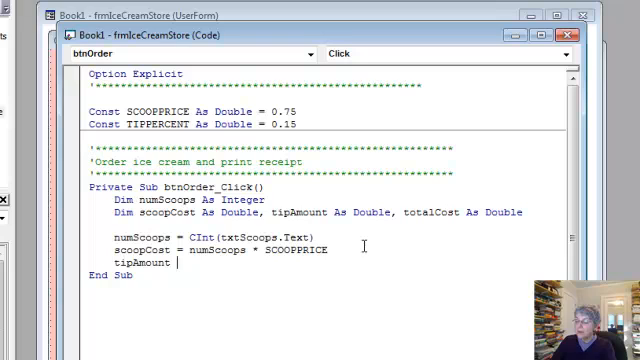
{"action": "type", "text": "= scoo"}
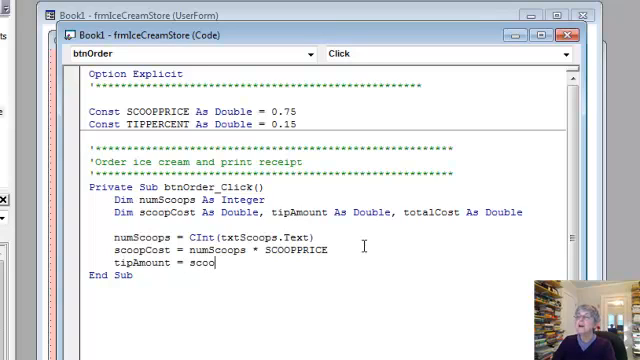
{"action": "type", "text": "pCost"}
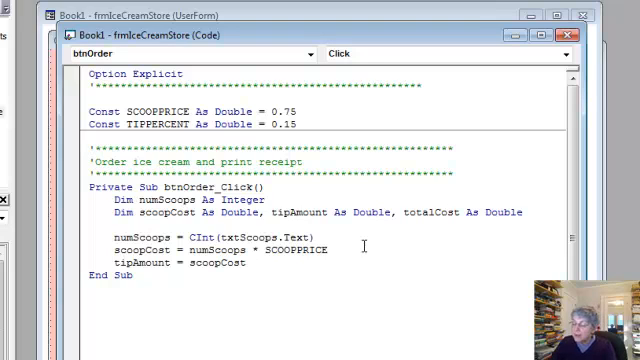
{"action": "type", "text": "*"}
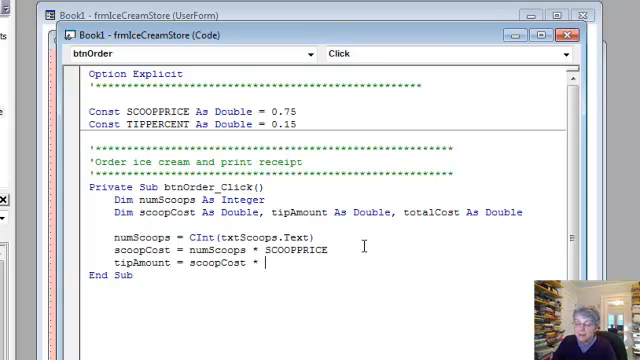
{"action": "type", "text": "TIP"}
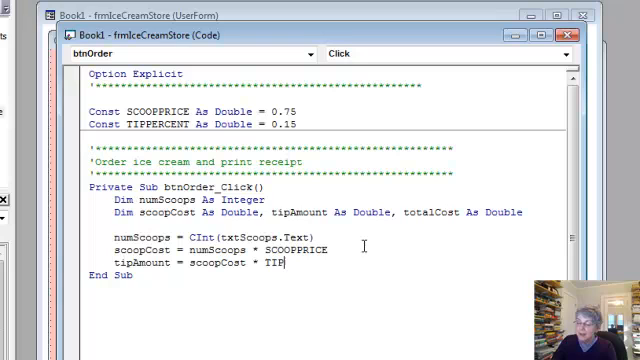
{"action": "type", "text": "PERC"}
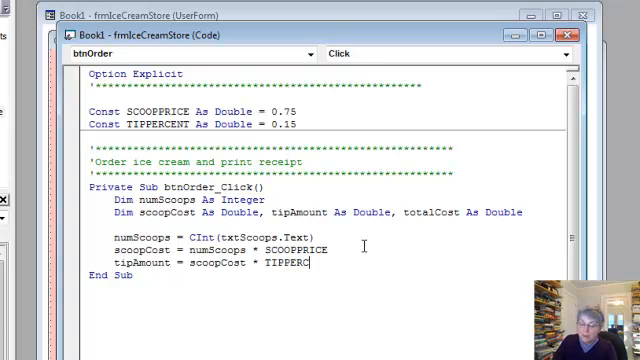
{"action": "type", "text": "ENT"}
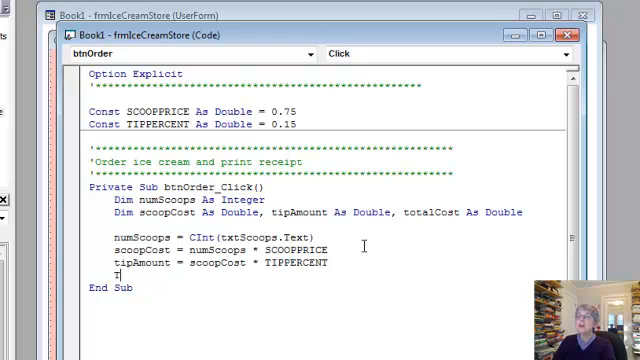
- Compute totalCost = scoopCost + tipAmount
{"action": "type", "text": "tota"}
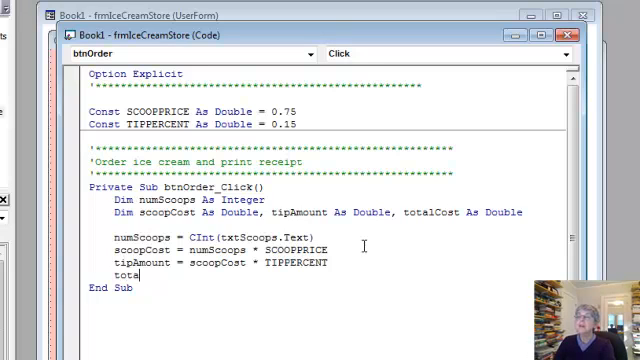
{"action": "type", "text": "lCost"}
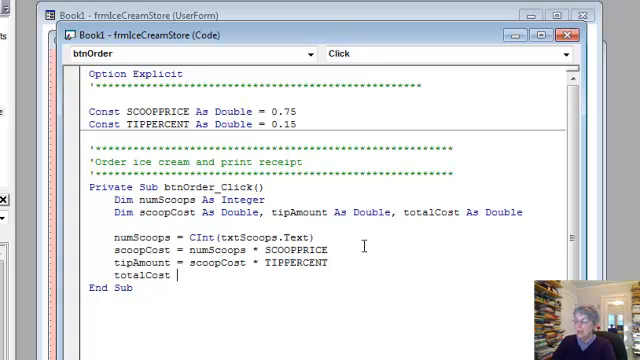
{"action": "type", "text": "= scoop"}
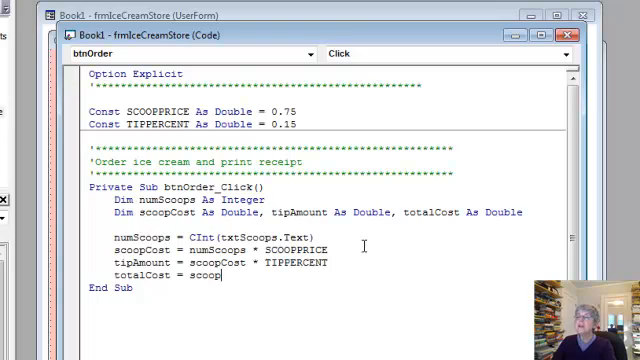
{"action": "type", "text": "Cost +"}
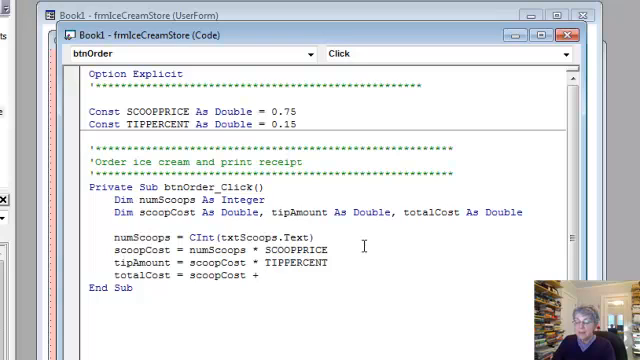
{"action": "type", "text": "tip"}
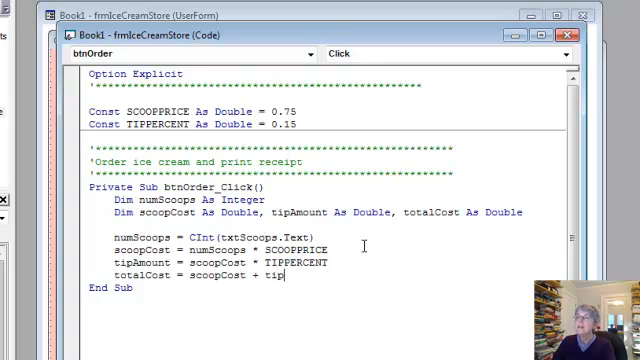
{"action": "type", "text": "Amount"}
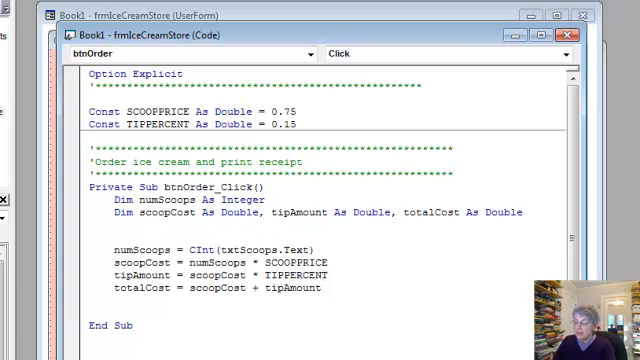
- Add a comment labelling the scoop input as getting the number of scoops ordered
{"action": "type", "text": "' get the number c"}
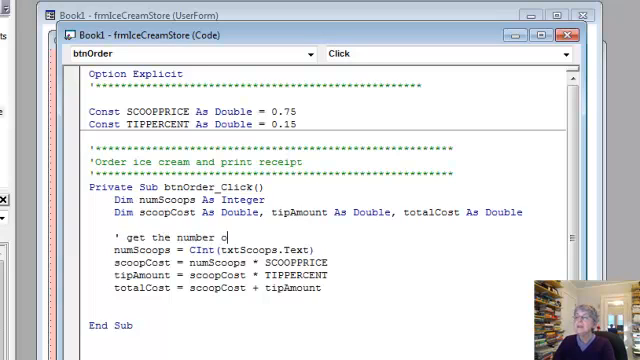
{"action": "type", "text": "of"}
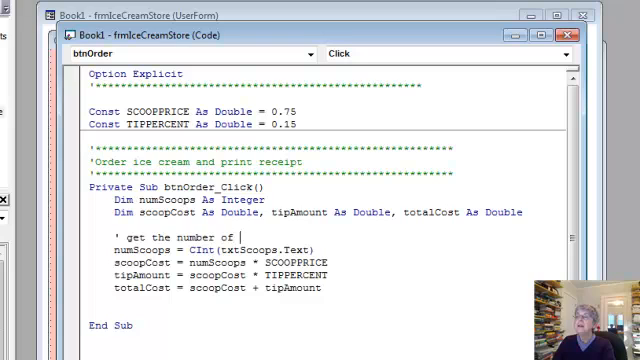
{"action": "type", "text": "scoops or"}
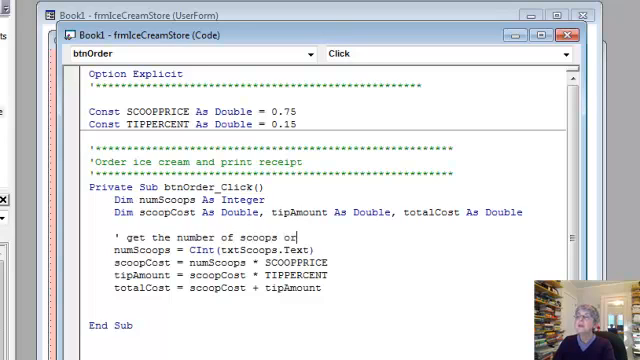
{"action": "type", "text": "dered"}
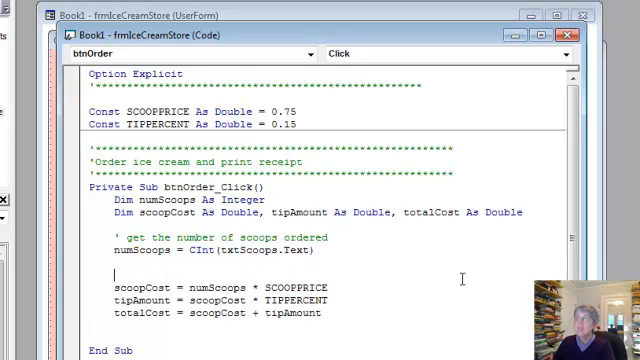
- Add a comment labelling the calculations as computing the cost of the ice cream, tip, and total
{"action": "type", "text": "'compute the"}
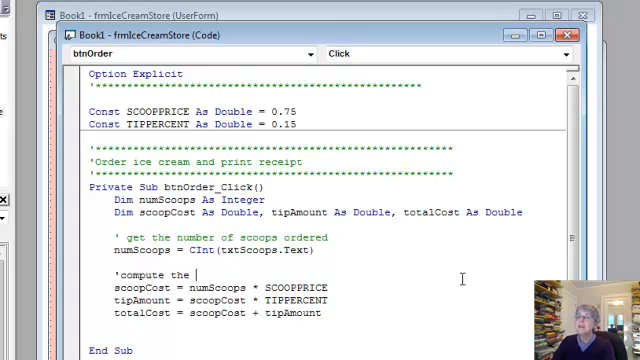
{"action": "type", "text": "cost of the"}
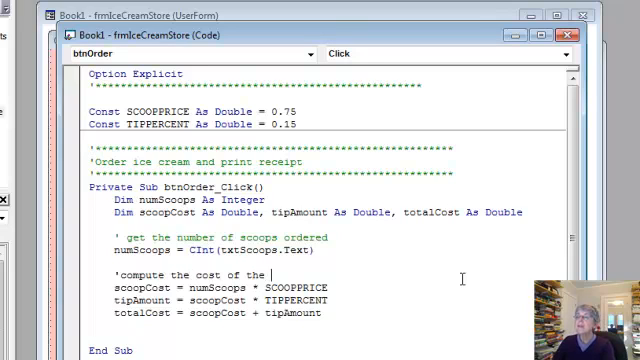
{"action": "type", "text": "ice c"}
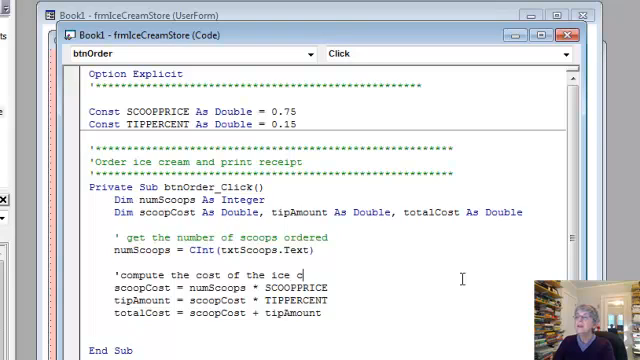
{"action": "type", "text": "ream, tip"}
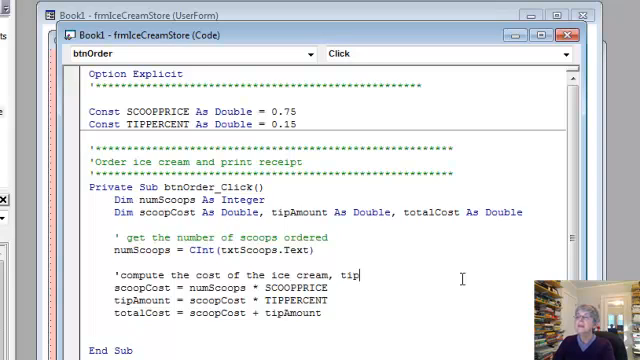
{"action": "type", "text": ", and total"}
{"action": "type", "text": "'***"}
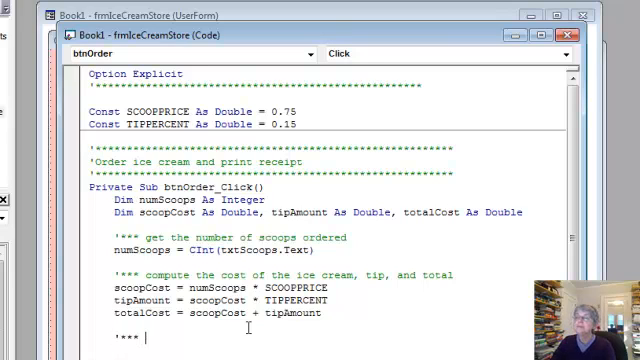
- Add a 'print receipt' comment below the calculations
{"action": "type", "text": "pring"}
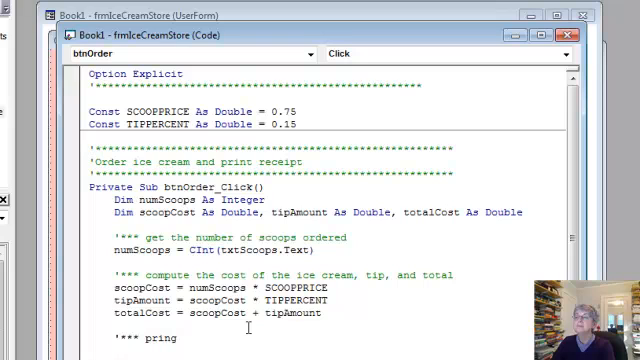
{"action": "type", "text": "print reci"}
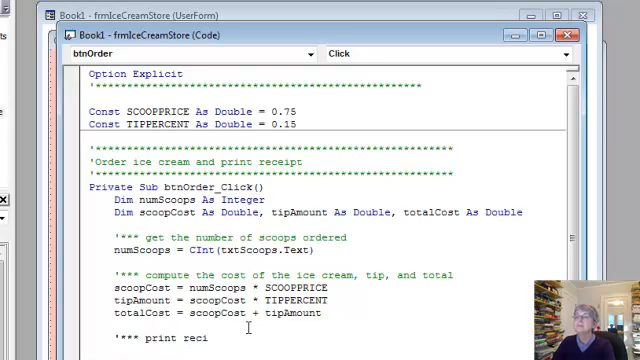
{"action": "type", "text": "ipt"}
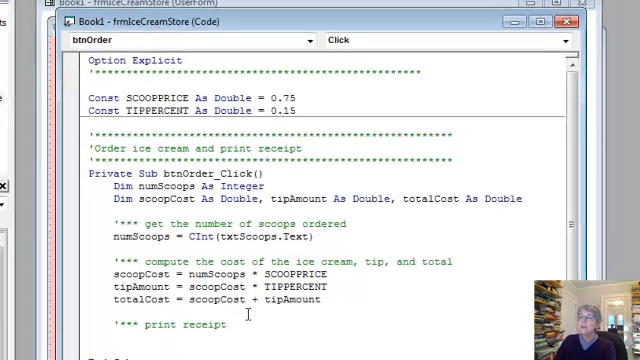
- Write lstReceipt.AddItem ("Thank you for your order") after confirming the list box name
{"action": "scroll", "scroll_direction": "down", "scroll_amount": 3}
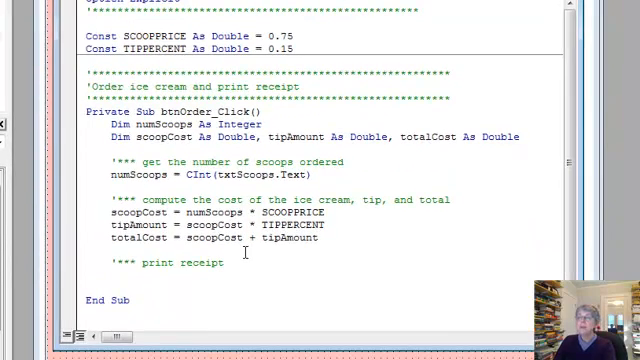
{"action": "type", "text": "lst"}
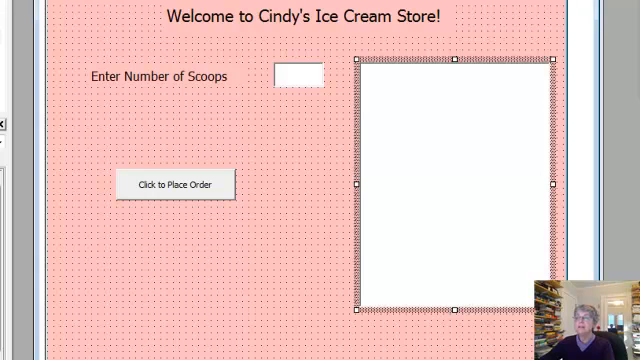
{"action": "right_click", "coordinate": [24, 24]}
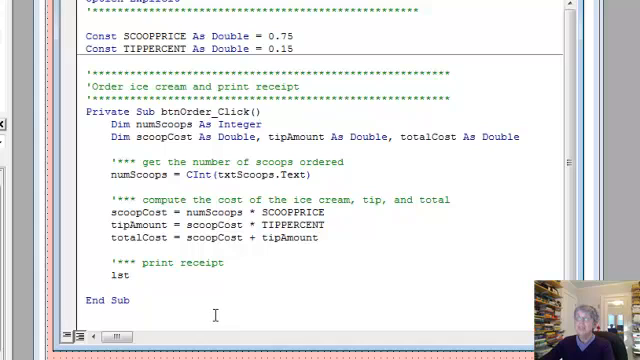
{"action": "type", "text": "Receipt."}
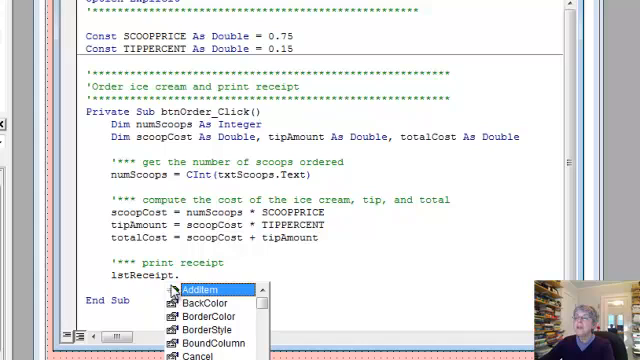
{"action": "mouse_move", "coordinate": [176, 316]}
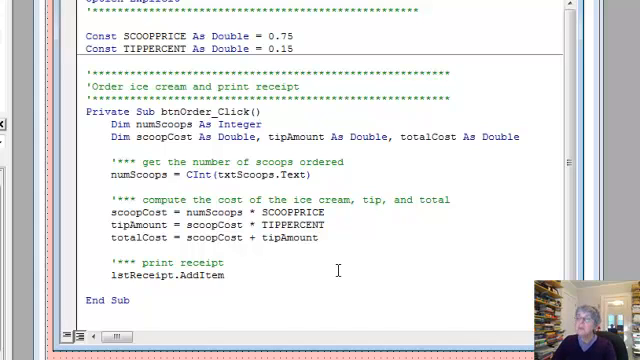
{"action": "type", "text": "("}
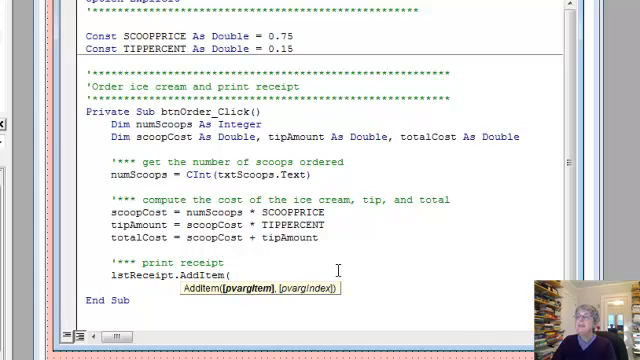
{"action": "type", "text": "\""}
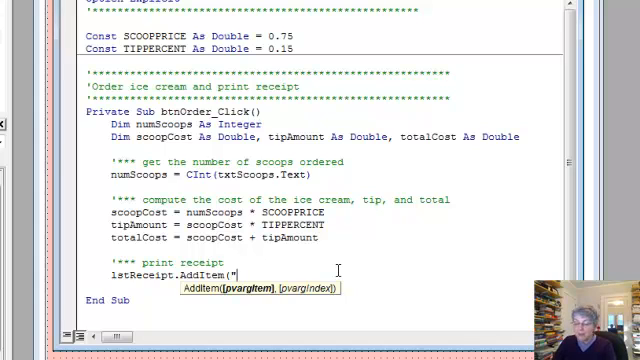
{"action": "type", "text": "T"}
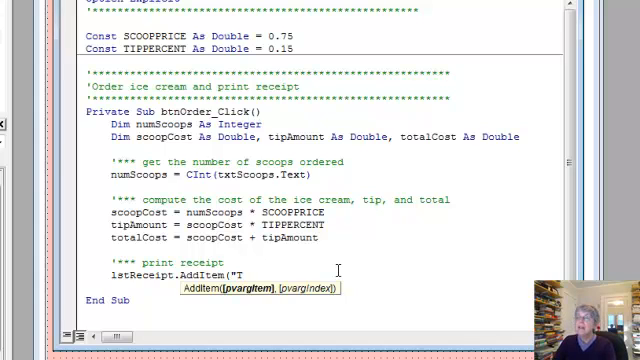
{"action": "type", "text": "hand"}
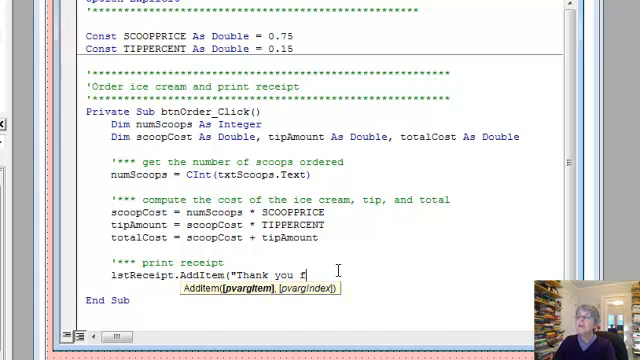
{"action": "type", "text": "or your"}
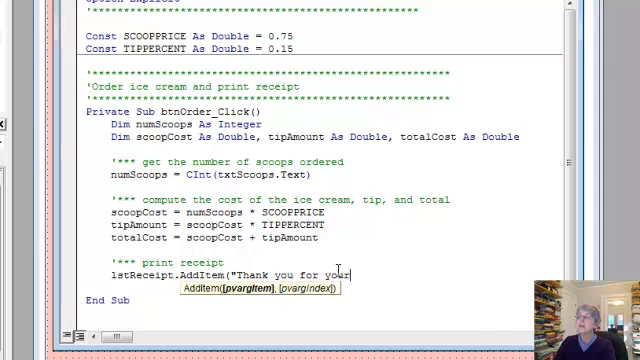
{"action": "type", "text": "or"}
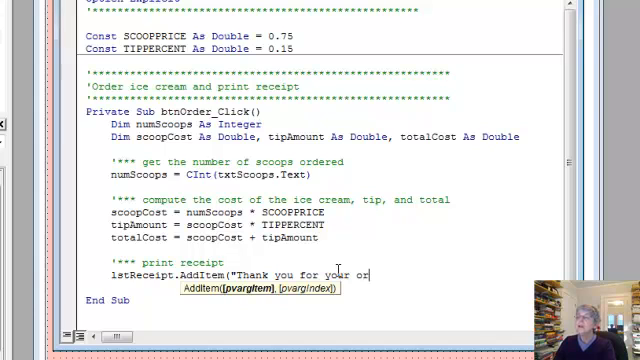
{"action": "type", "text": "der\""}
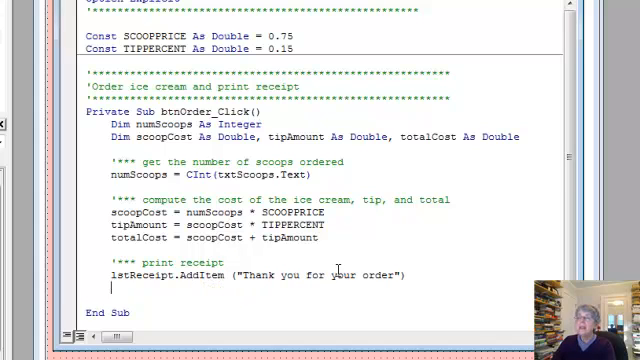
- Begin a second lstReceipt.AddItem line for the blank receipt entry
{"action": "type", "text": "lstRe"}
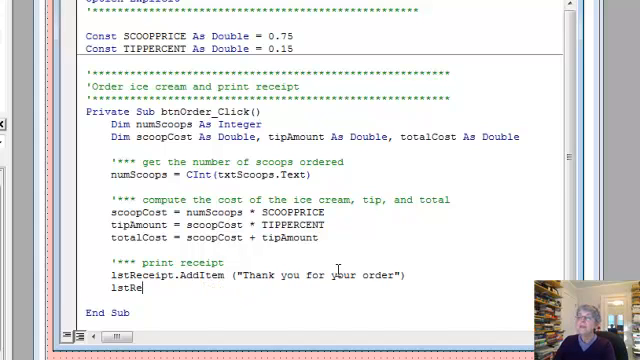
{"action": "type", "text": "ceipt"}
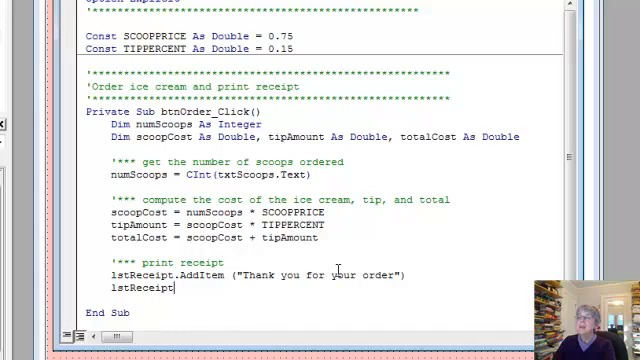
{"action": "type", "text": ".AddItem (\""}
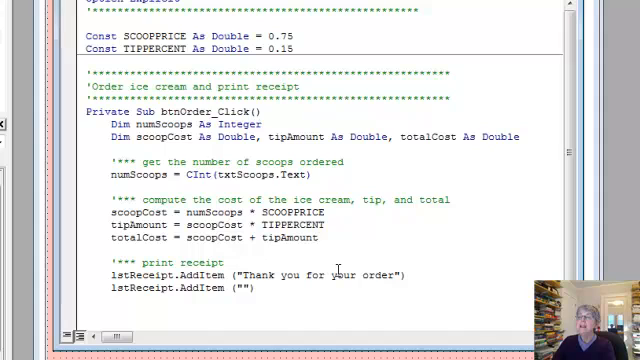
- Write lstReceipt.AddItem ("You ordered " & CStr(numScoops) & " scoops of ice cream")
{"action": "type", "text": "lstRecei"}
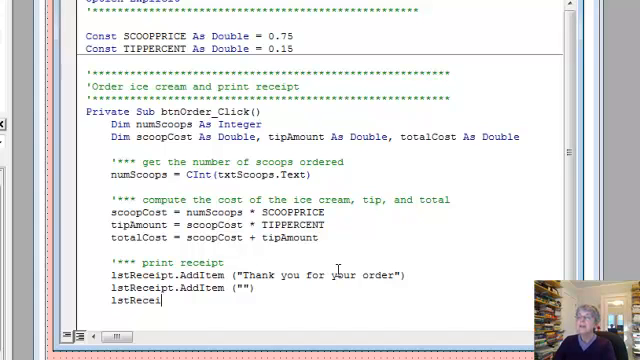
{"action": "type", "text": ".AddItem("}
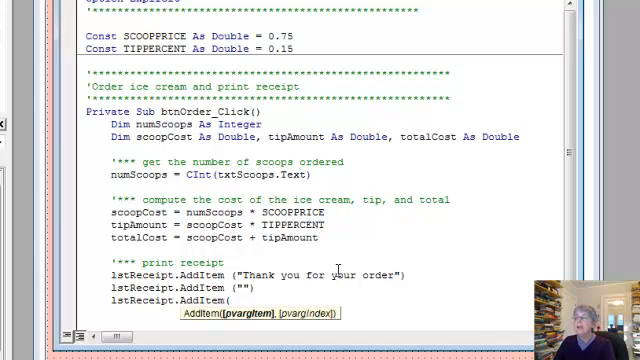
{"action": "type", "text": "\""}
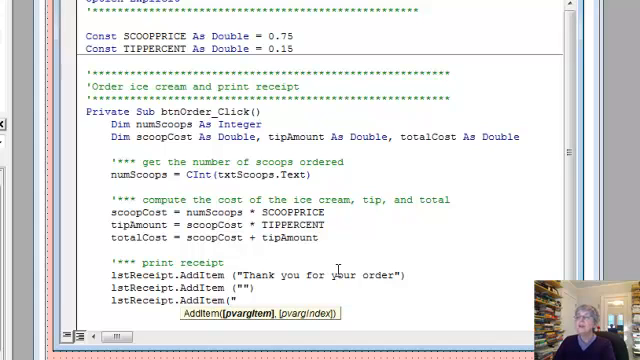
{"action": "type", "text": "You ordered"}
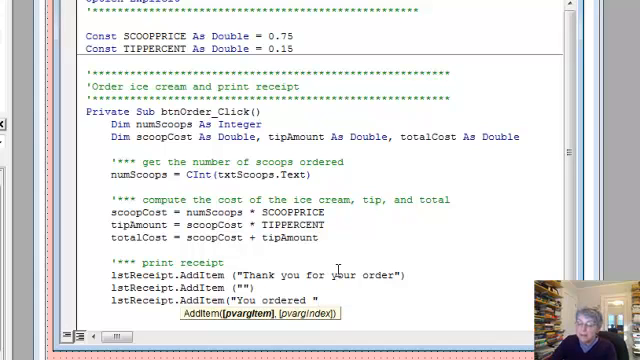
{"action": "type", "text": "&"}
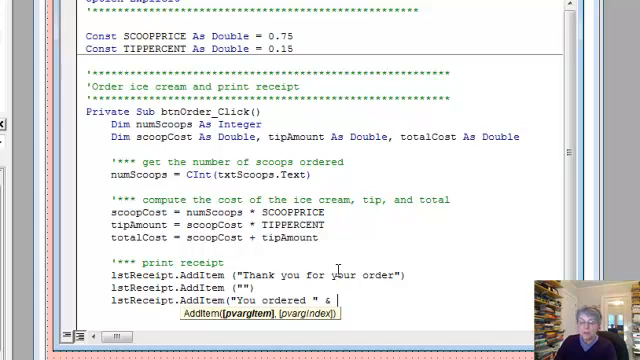
{"action": "type", "text": "CStr("}
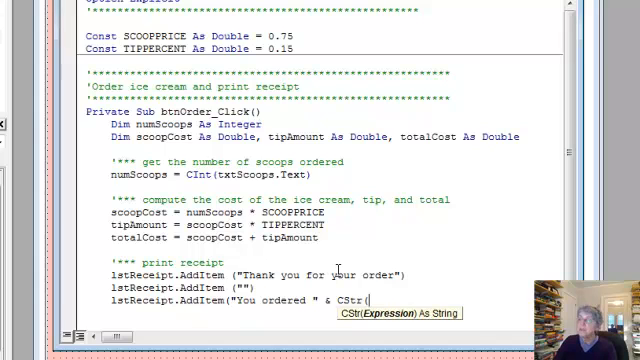
{"action": "type", "text": "num"}
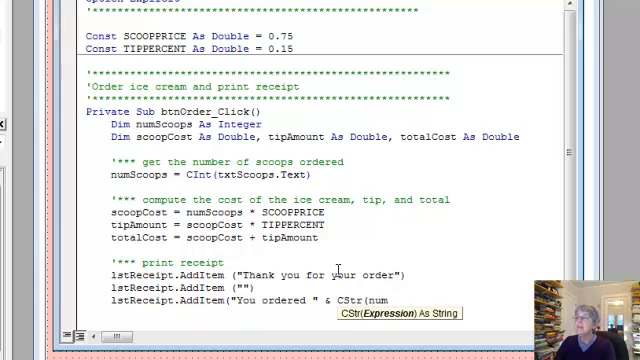
{"action": "type", "text": "Scoops"}
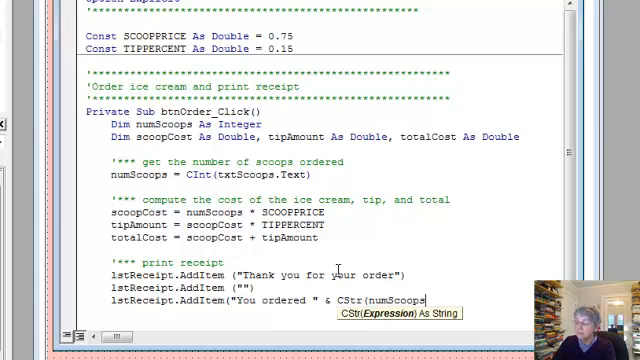
{"action": "type", "text": ") &"}
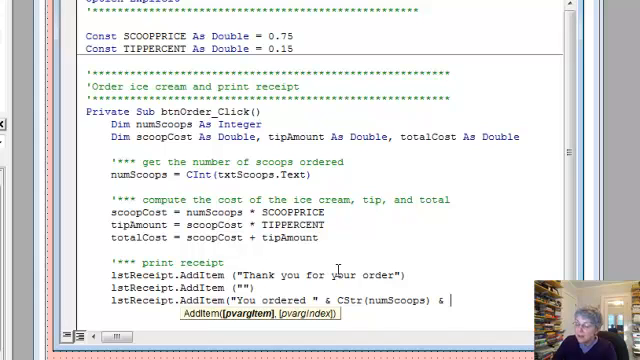
{"action": "type", "text": "\""}
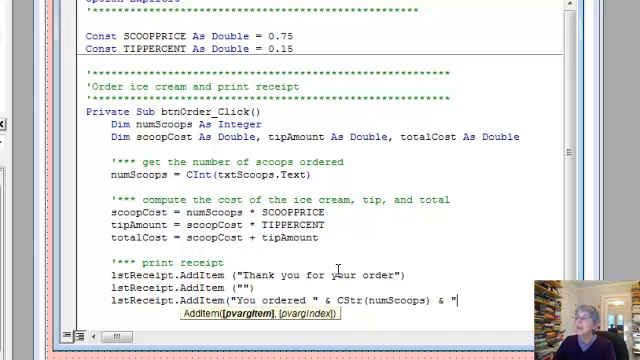
{"action": "type", "text": "of ice"}
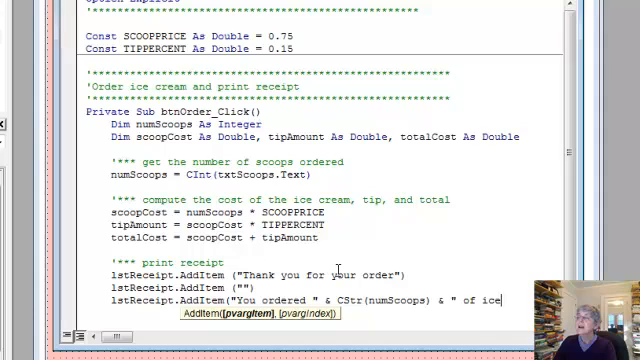
{"action": "type", "text": "cream"}
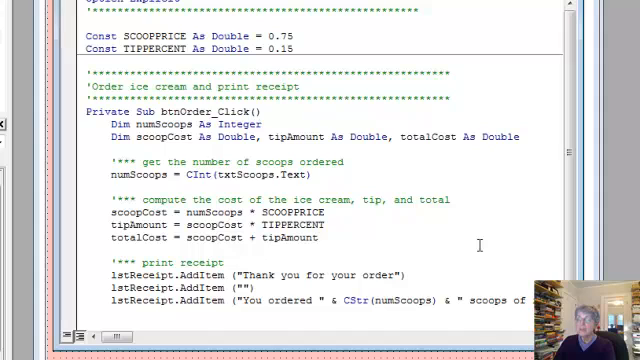
- Write lstReceipt.AddItem ("Cost of ice cream " & FormatCurrency(scoopCost))
{"action": "type", "text": "lstRec"}
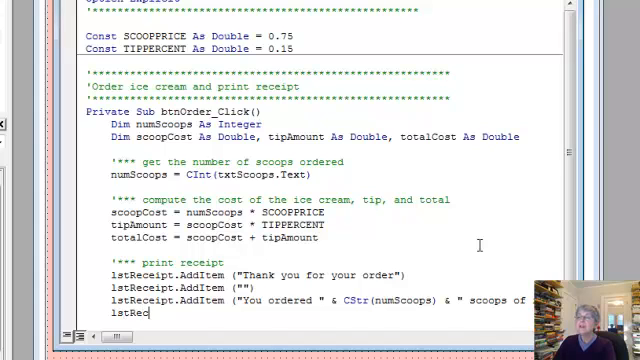
{"action": "type", "text": ".AddItem"}
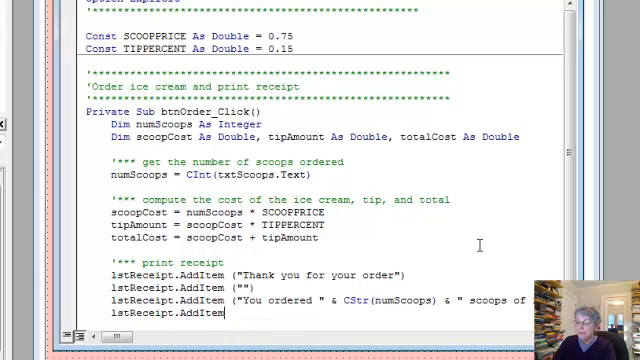
{"action": "type", "text": "(\""}
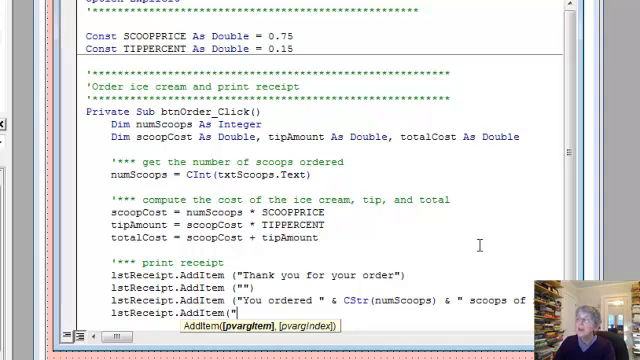
{"action": "type", "text": "Cost"}
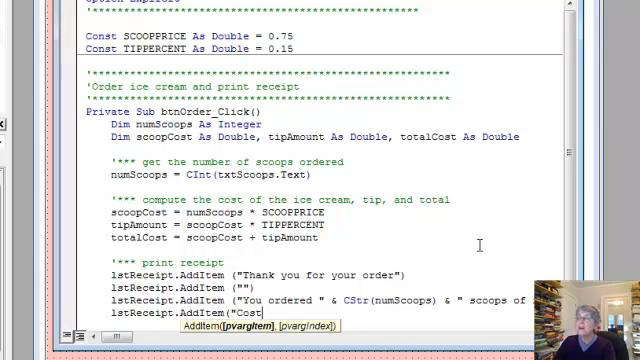
{"action": "type", "text": "of ice cream\""}
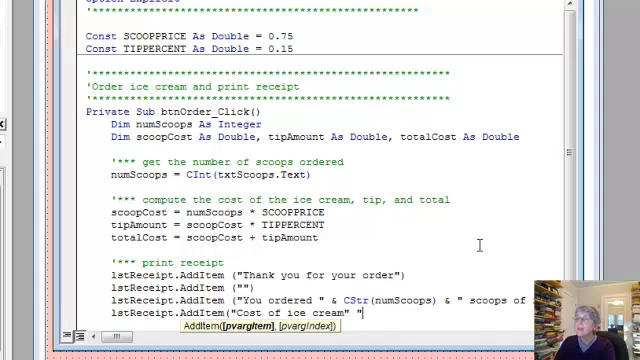
{"action": "type", "text": "&"}
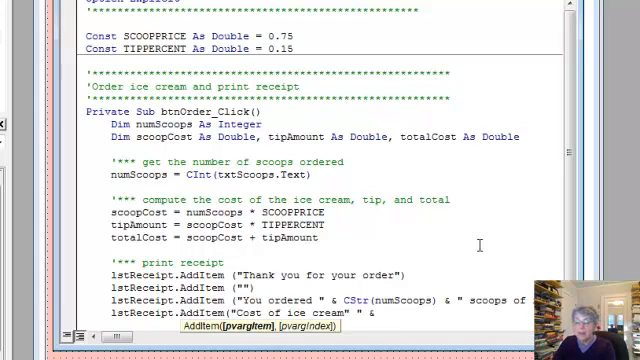
{"action": "type", "text": "FormatCurrency("}
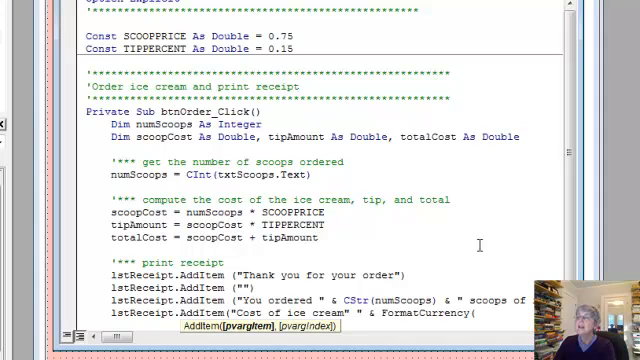
{"action": "type", "text": "scoopCost"}
{"action": "type", "text": "lstReceip"}
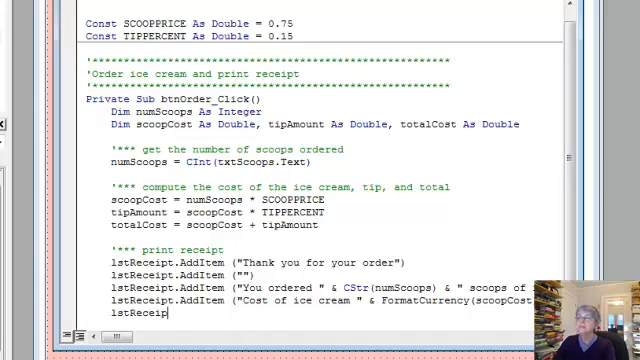
- Write lstReceipt.AddItem ("Tip (thank you) " & FormatCurrency(tipAmount))
{"action": "type", "text": "."}
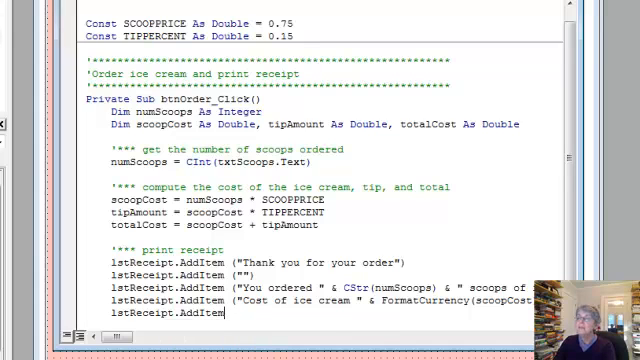
{"action": "type", "text": ")"}
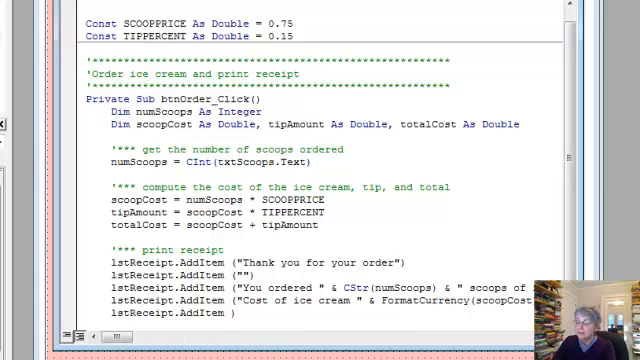
{"action": "type", "text": "("}
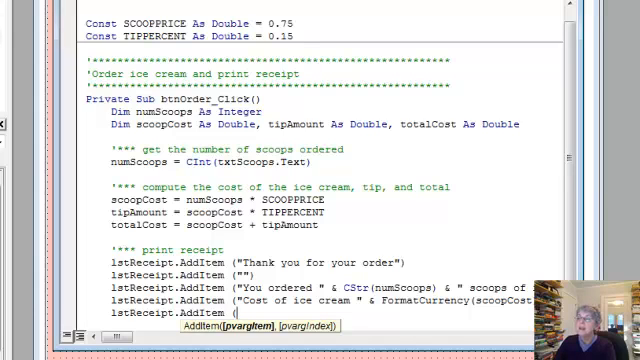
{"action": "type", "text": "\"Tip )t"}
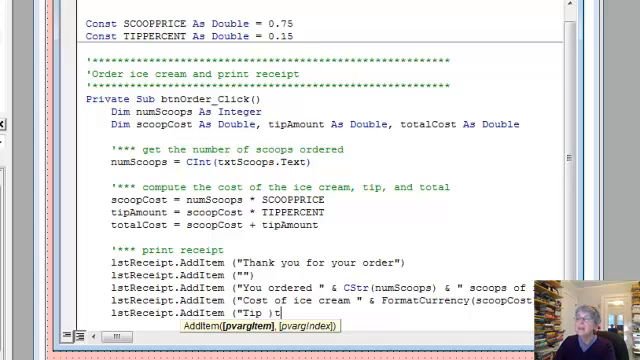
{"action": "type", "text": "(t"}
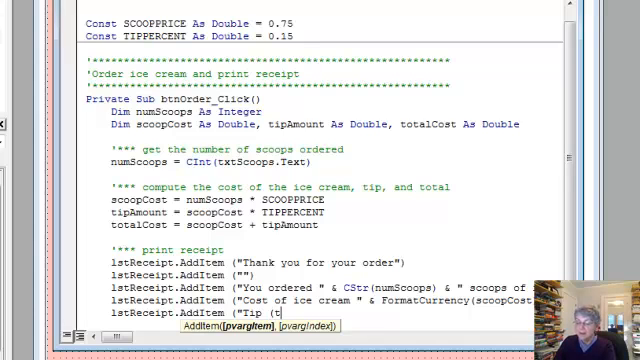
{"action": "type", "text": "hr"}
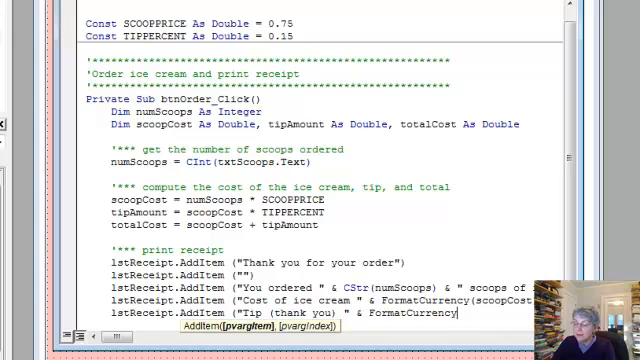
{"action": "type", "text": "(tipAmount"}
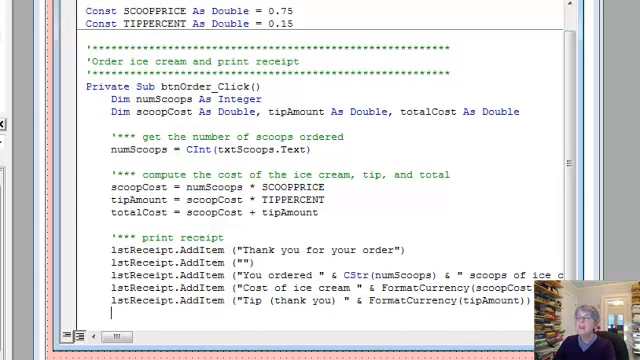
- Write lstReceipt.AddItem ("Total cost " & FormatCurrency(totalCost))
{"action": "type", "text": "lstRe"}
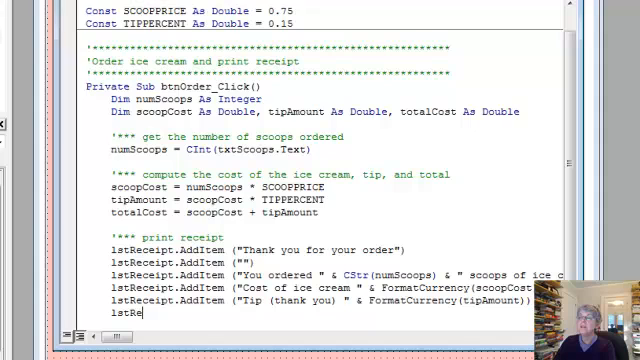
{"action": "type", "text": "AddItem (\"To"}
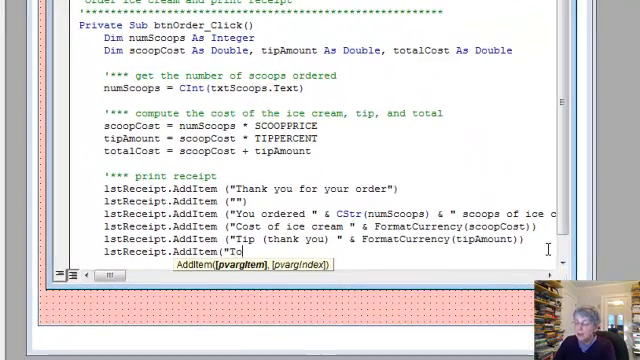
{"action": "type", "text": "tal"}
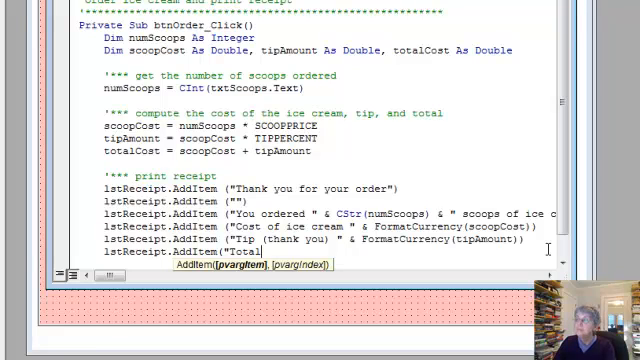
{"action": "type", "text": "cost \" & FormatCurrency("}
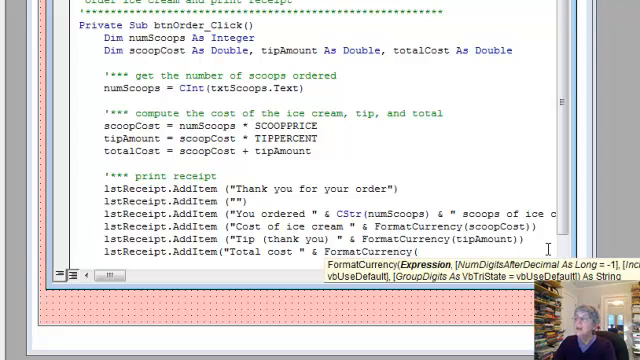
{"action": "type", "text": "totalCost"}
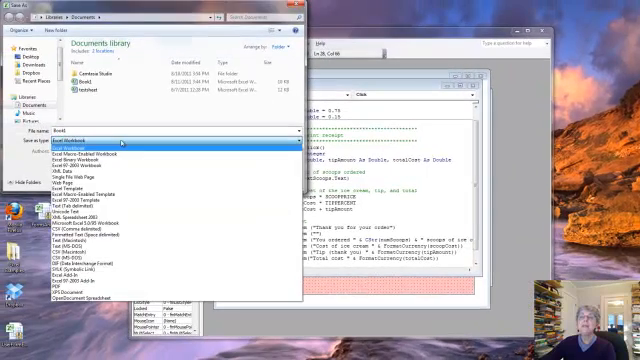
- Save the workbook as an Excel Macro-Enabled Workbook
{"action": "left_click", "coordinate": [82, 162]}
{"action": "type", "text": "IceCreamVB"}
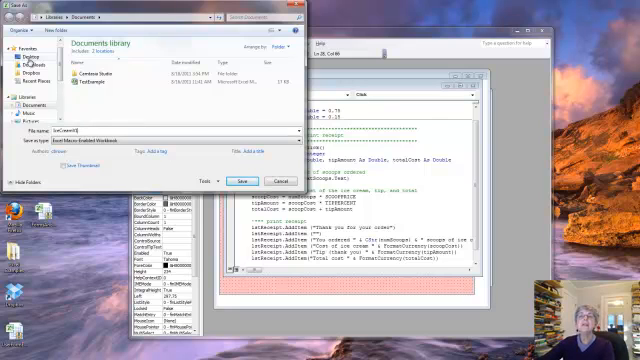
{"action": "left_click", "coordinate": [242, 180]}
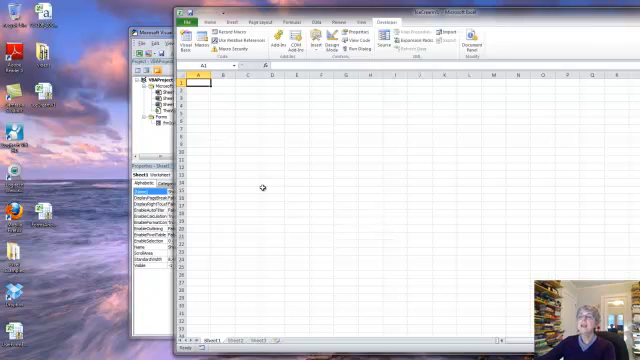
{"action": "mouse_move", "coordinate": [318, 188]}
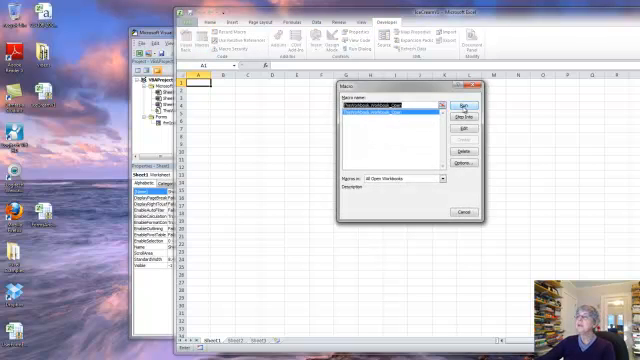
- Run the order form from Excel and place a 3-scoop order showing $1.50 cost, $0.23 tip, $1.73 total
{"action": "left_click", "coordinate": [454, 104]}
{"action": "type", "text": "3"}
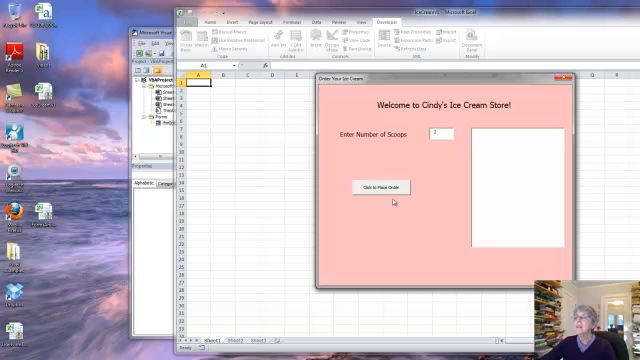
{"action": "left_click", "coordinate": [376, 188]}
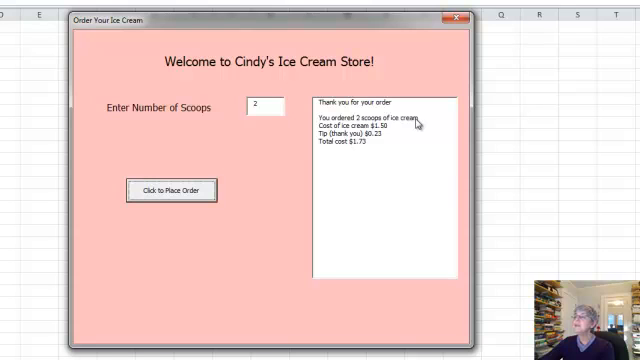
{"action": "mouse_move", "coordinate": [398, 134]}
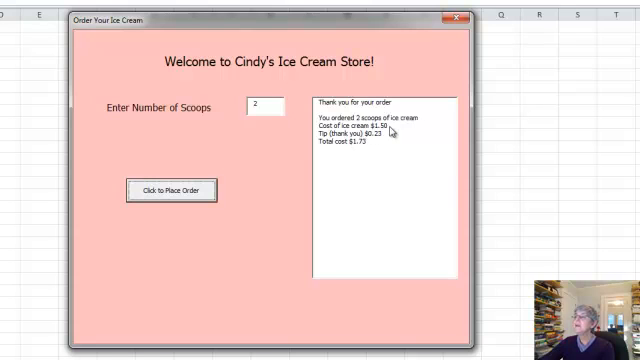
{"action": "mouse_move", "coordinate": [352, 160]}
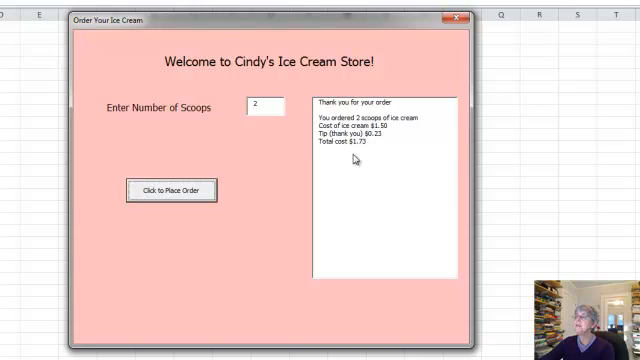
{"action": "mouse_move", "coordinate": [384, 194]}
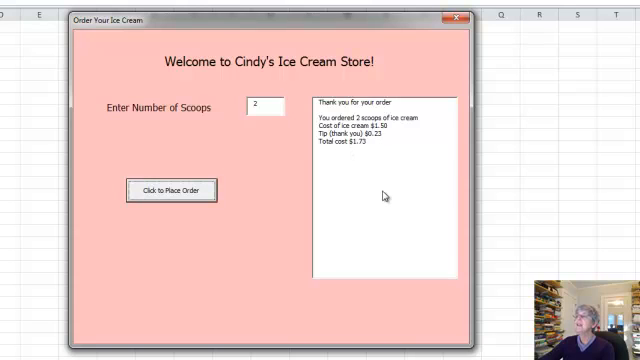